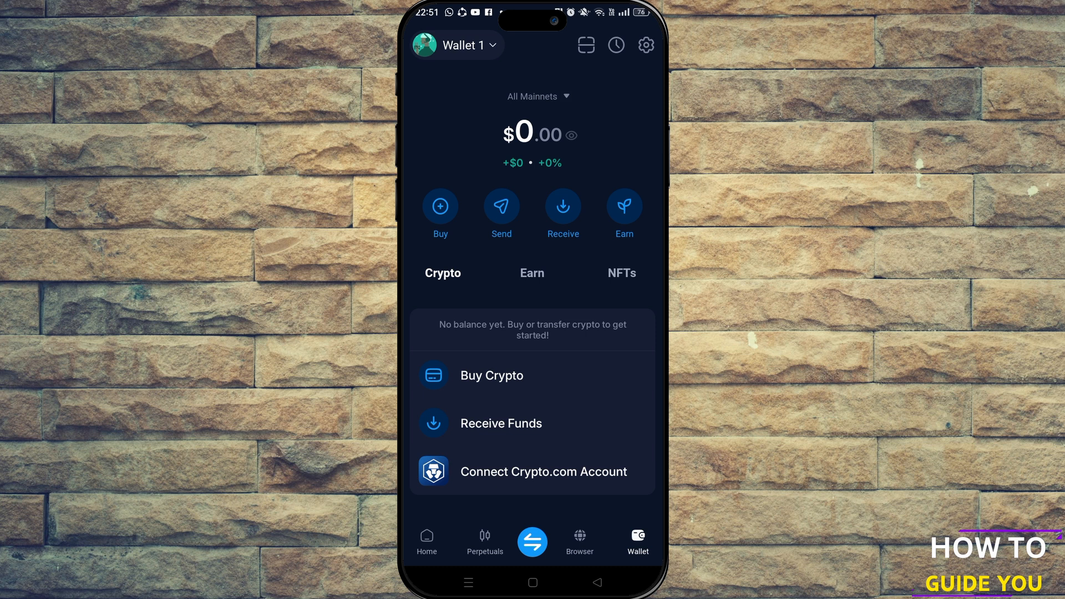
Reach the Back Up Your Wallet sheet via the settings gear and Recovery Phrase under Security
left_click(644, 44)
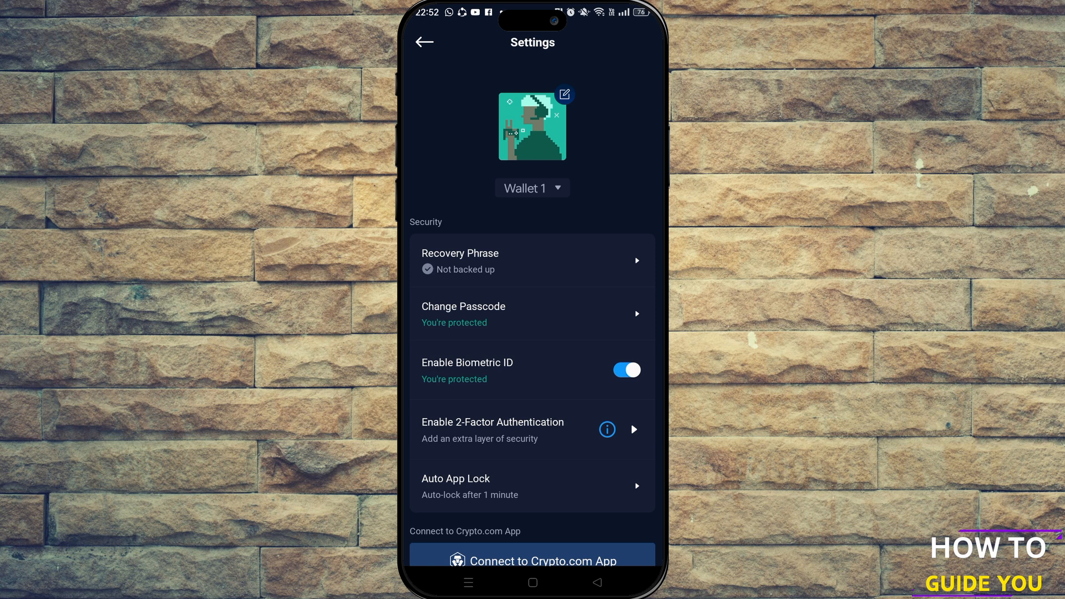
left_click(532, 259)
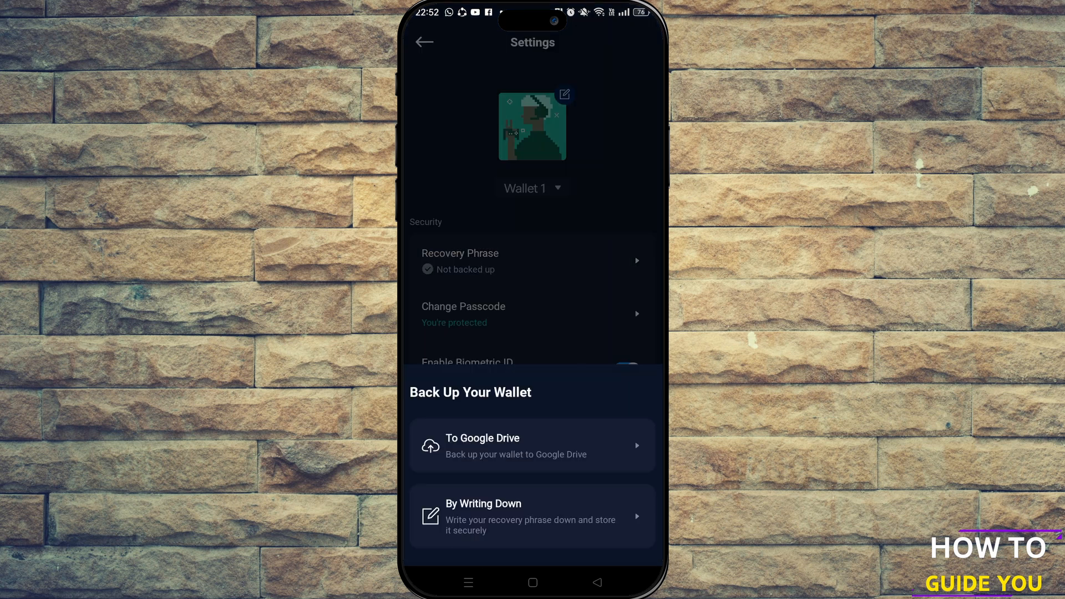